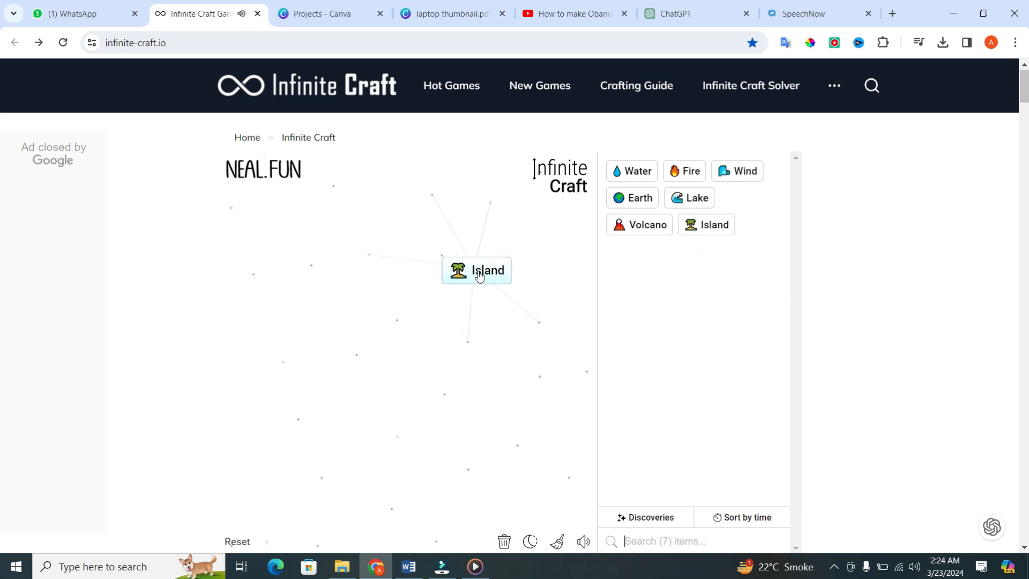
pyautogui.moveTo(525, 287)
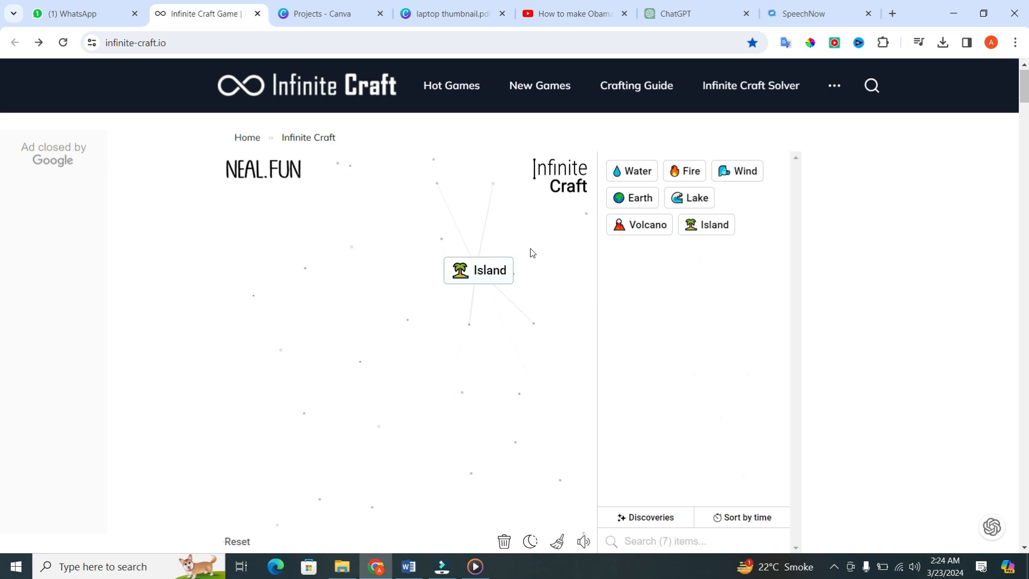
pyautogui.moveTo(604, 260)
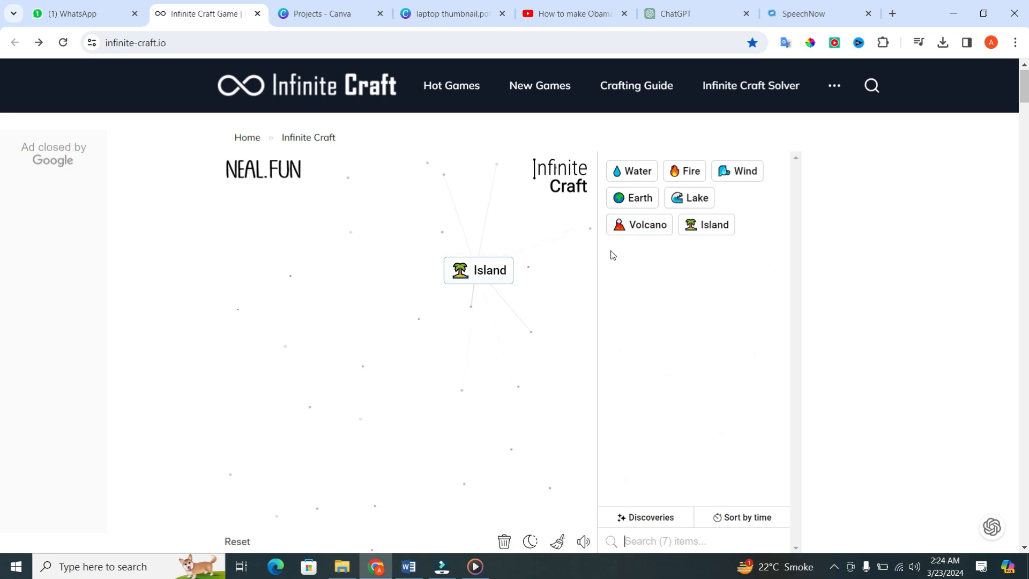
# Craft Island on the canvas, adding it to the discoveries beside Lake and Volcano.
pyautogui.click(479, 270)
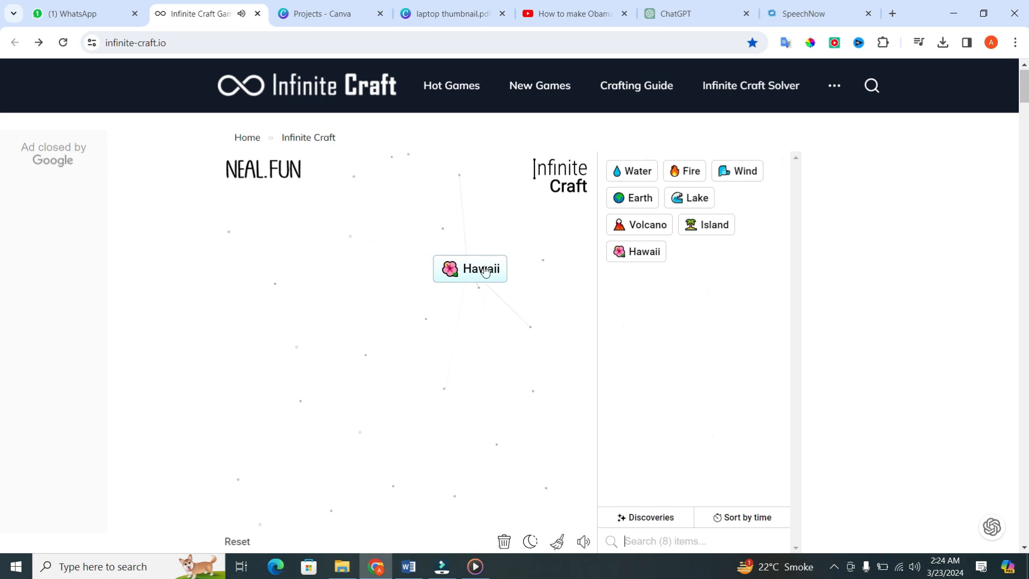
pyautogui.moveTo(538, 249)
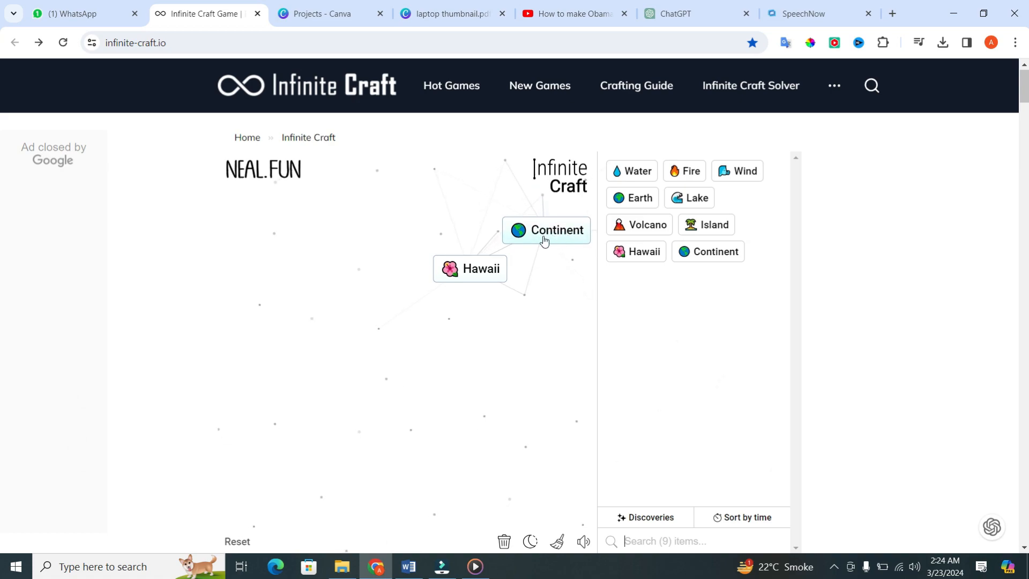
pyautogui.moveTo(554, 255)
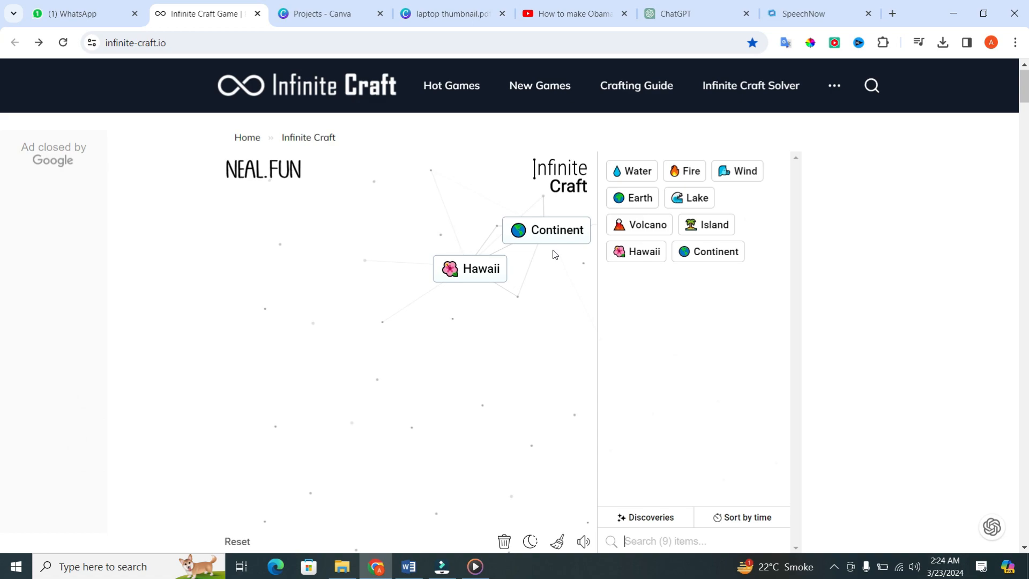